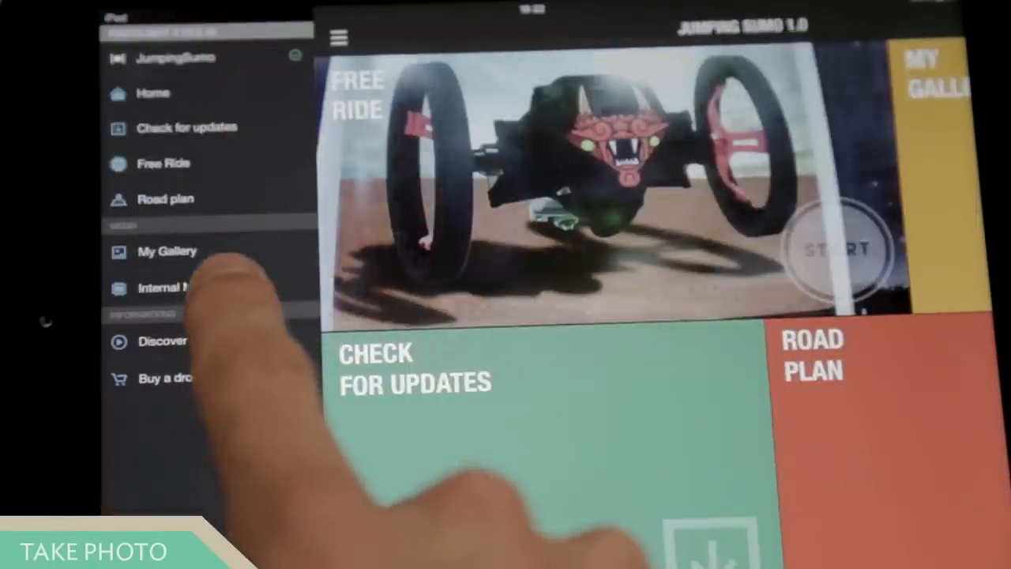
# Show the drone's internal memory list of July 2014 photos from the side menu.
pyautogui.click(166, 287)
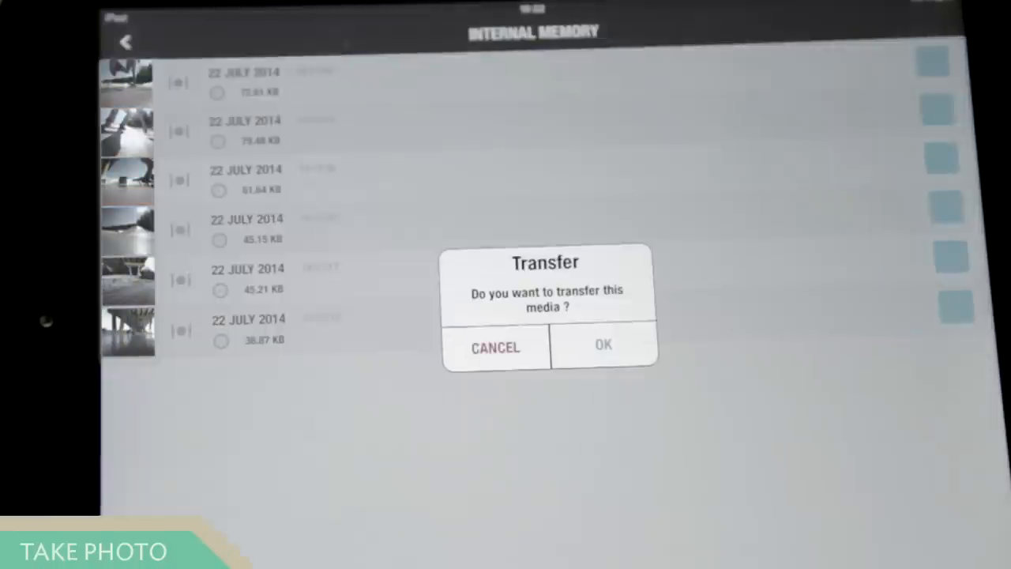
# Confirm OK in the Transfer dialog so the selected photo is copied to the tablet.
pyautogui.click(603, 346)
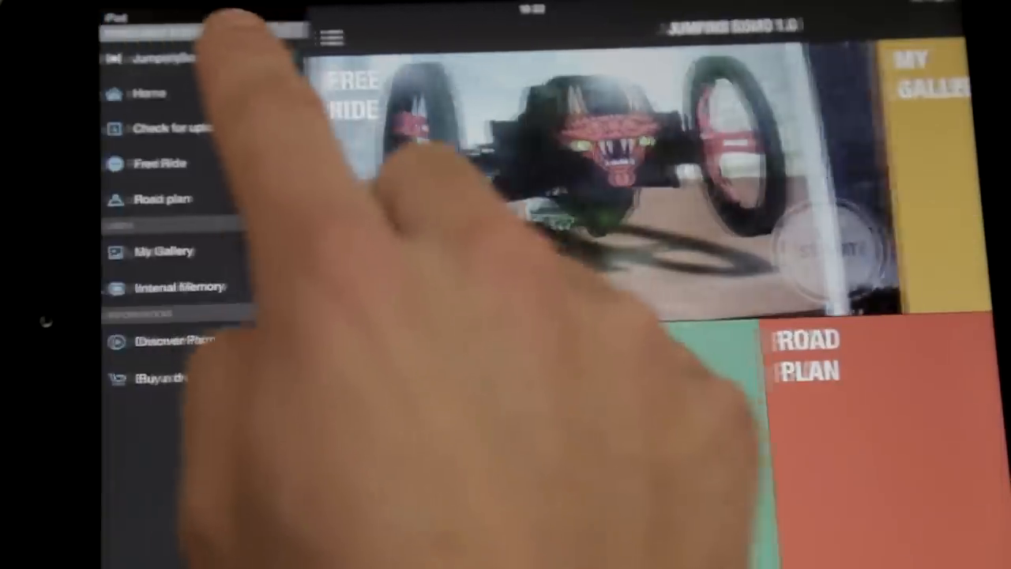
# Return to the internal memory list and tick the first 22 July 2014 photo for transfer.
pyautogui.click(180, 286)
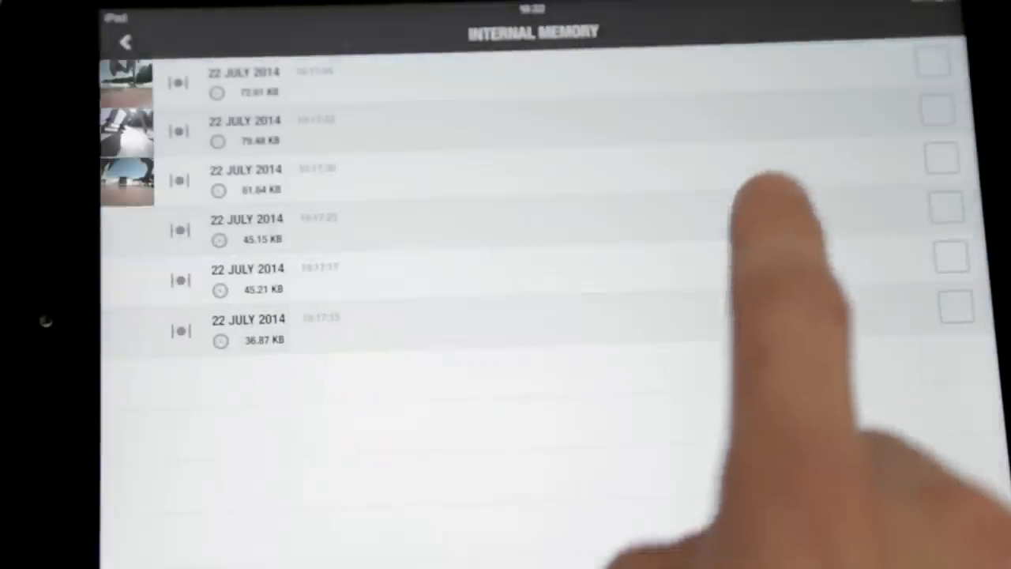
pyautogui.click(932, 63)
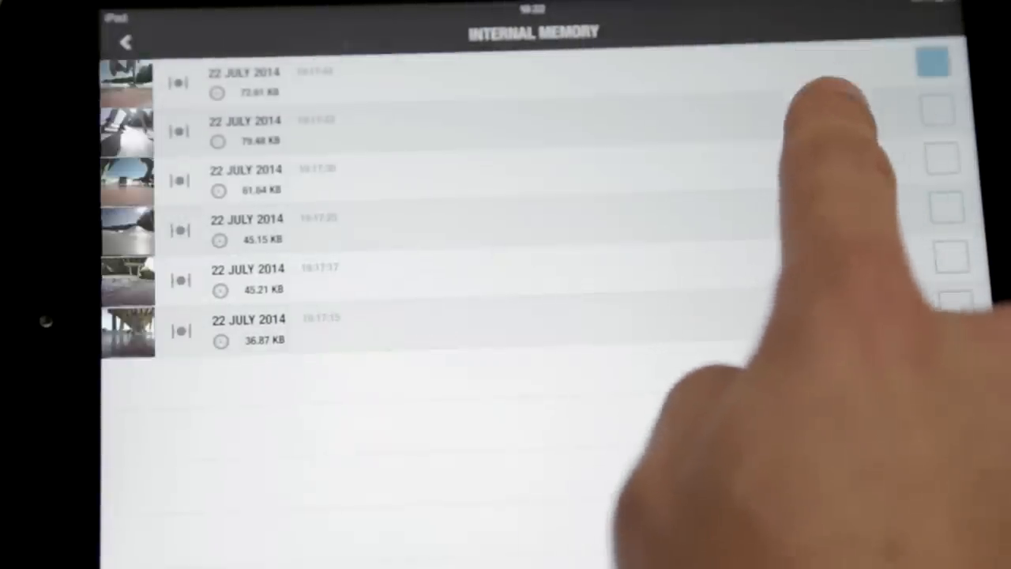